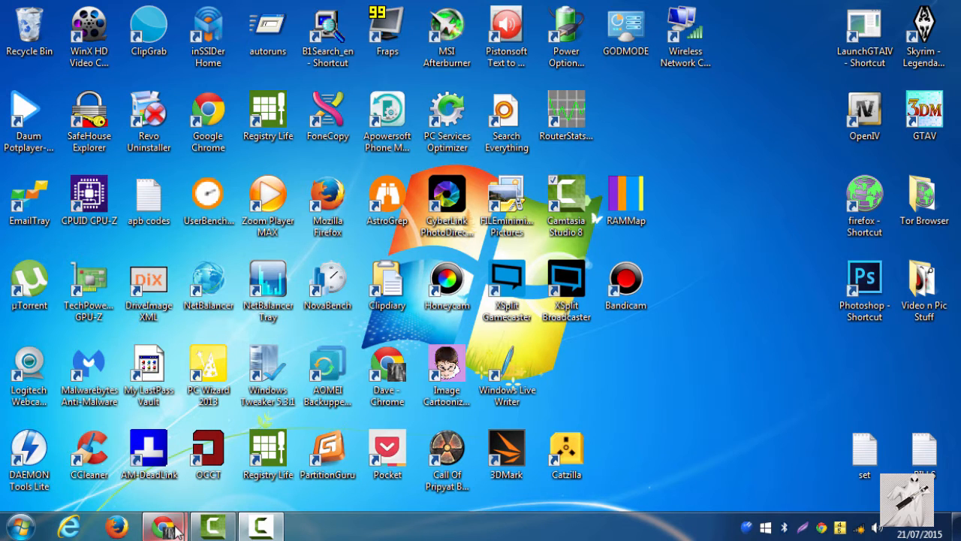
mouse_move(446, 520)
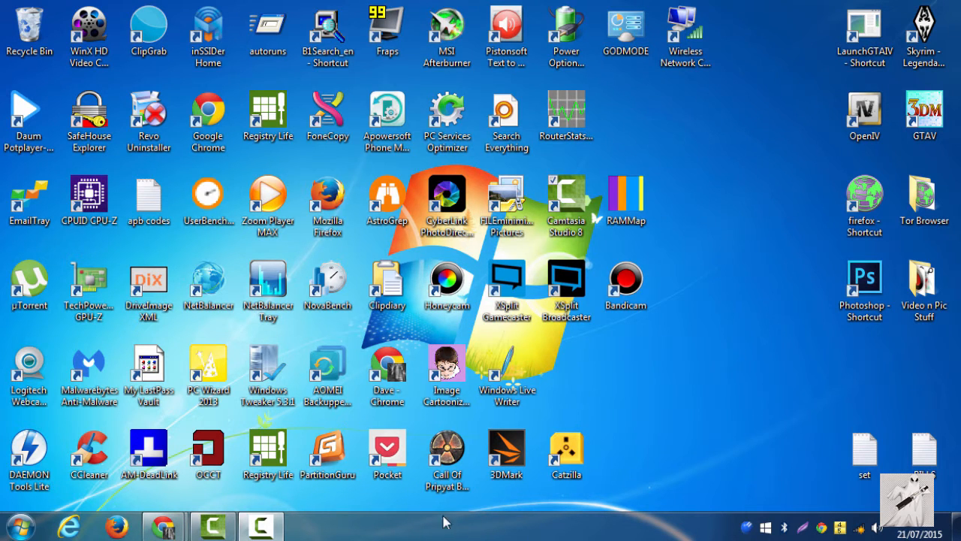
mouse_move(117, 516)
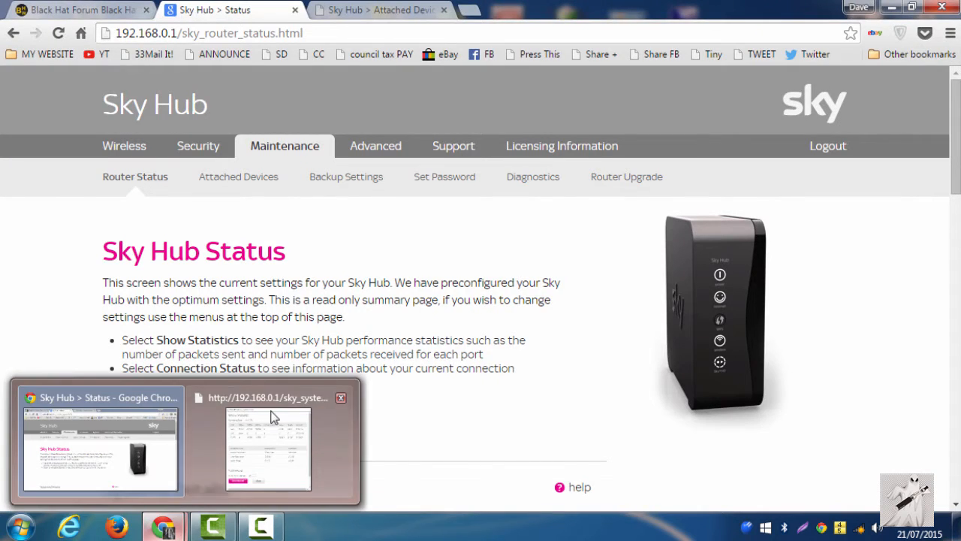
click(269, 447)
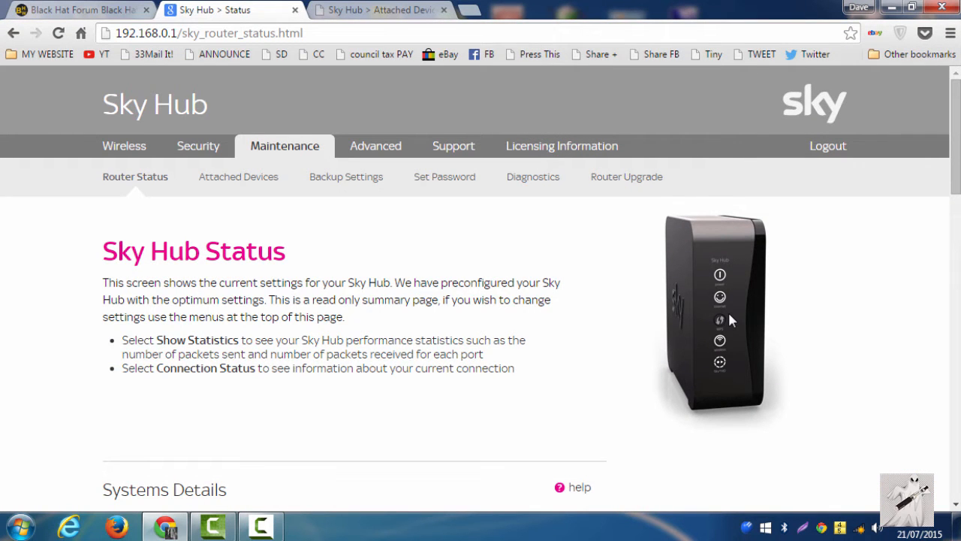
mouse_move(733, 319)
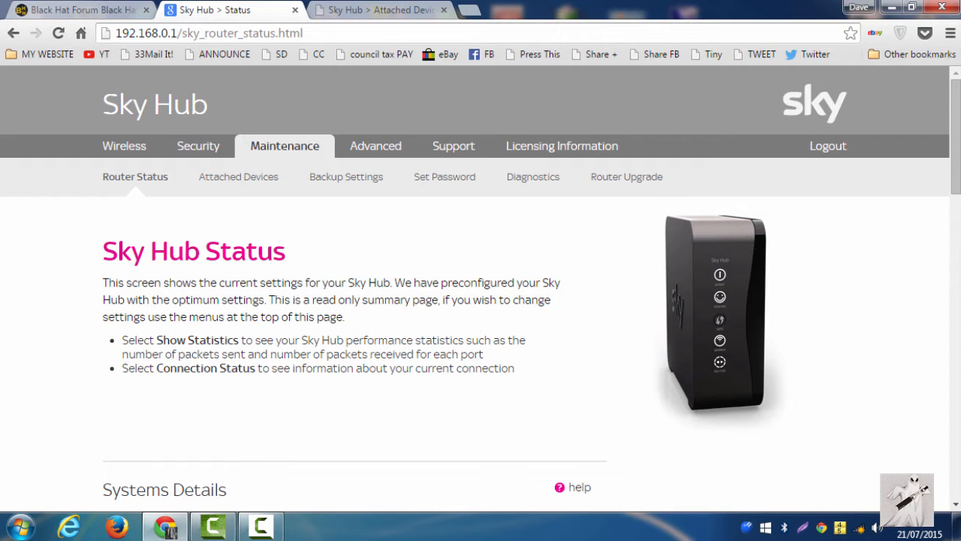
mouse_move(559, 381)
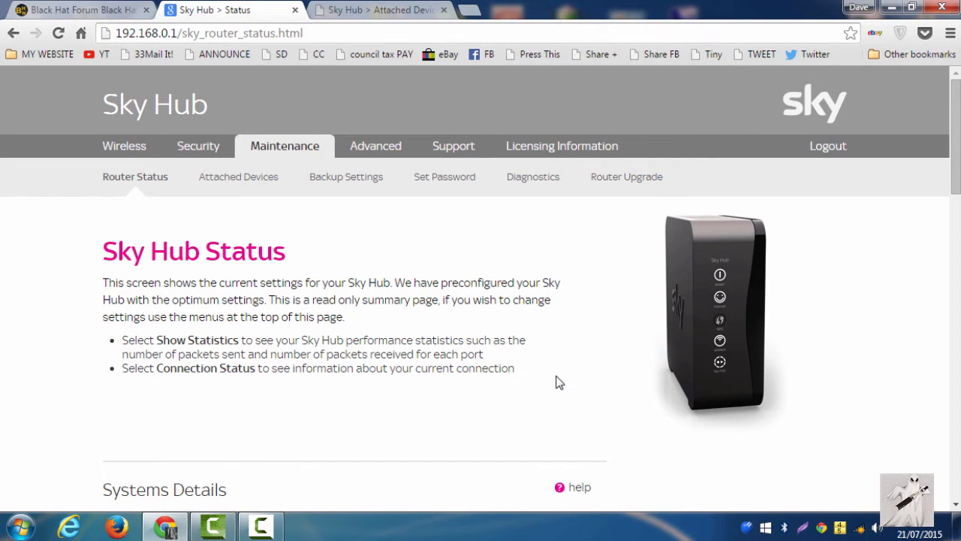
mouse_move(885, 349)
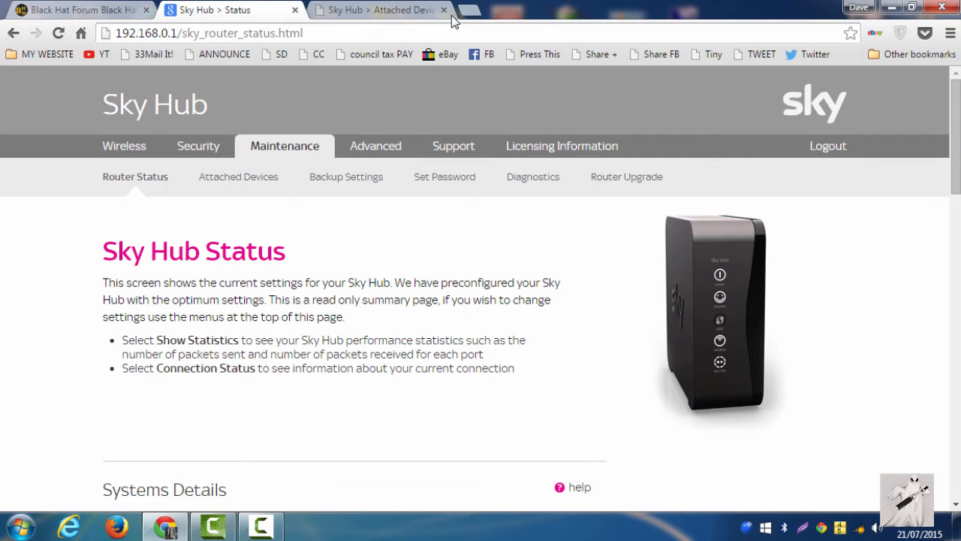
click(237, 178)
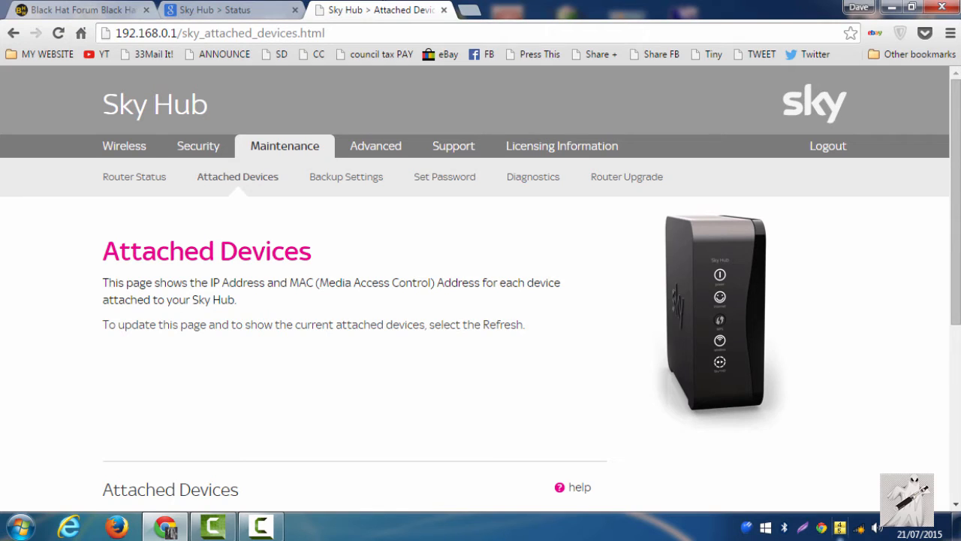
mouse_move(934, 337)
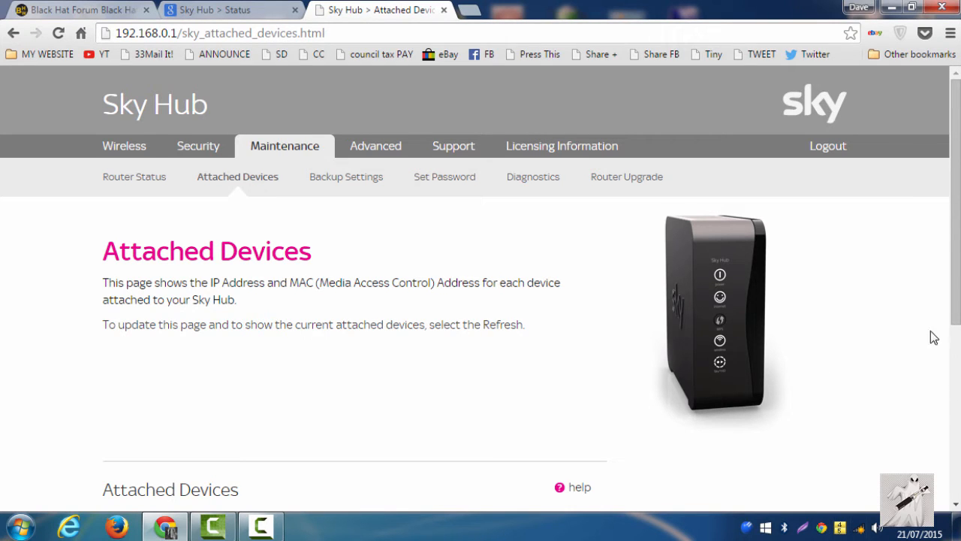
scroll(down, 3)
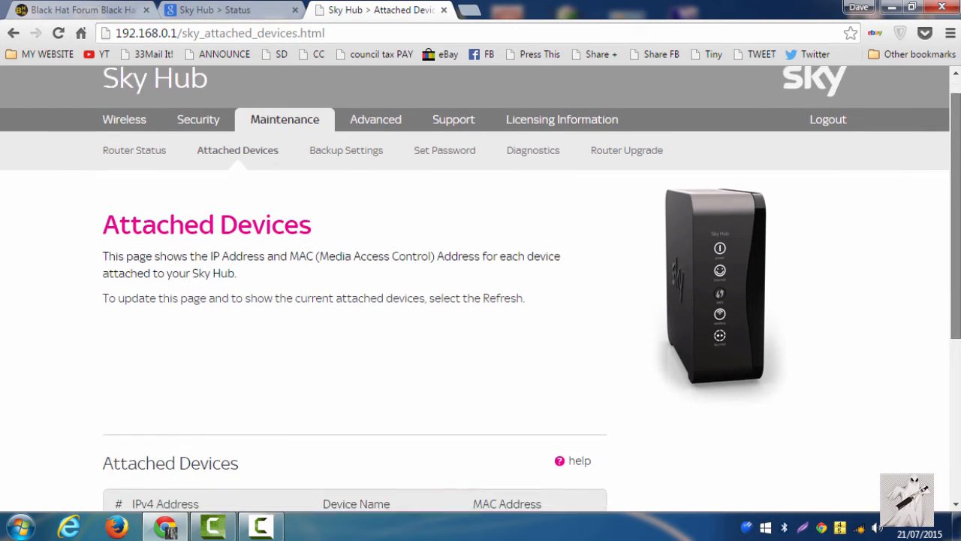
scroll(down, 3)
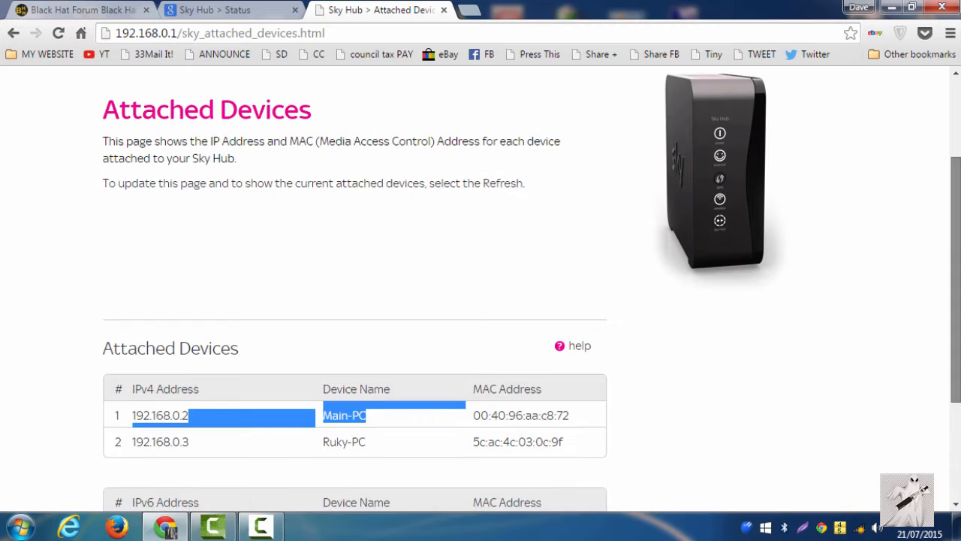
scroll(down, 3)
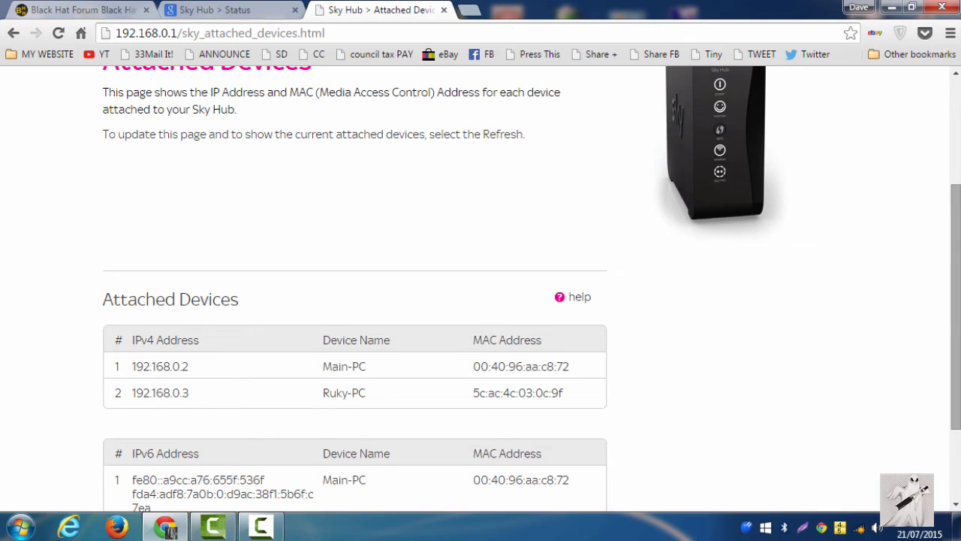
scroll(down, 3)
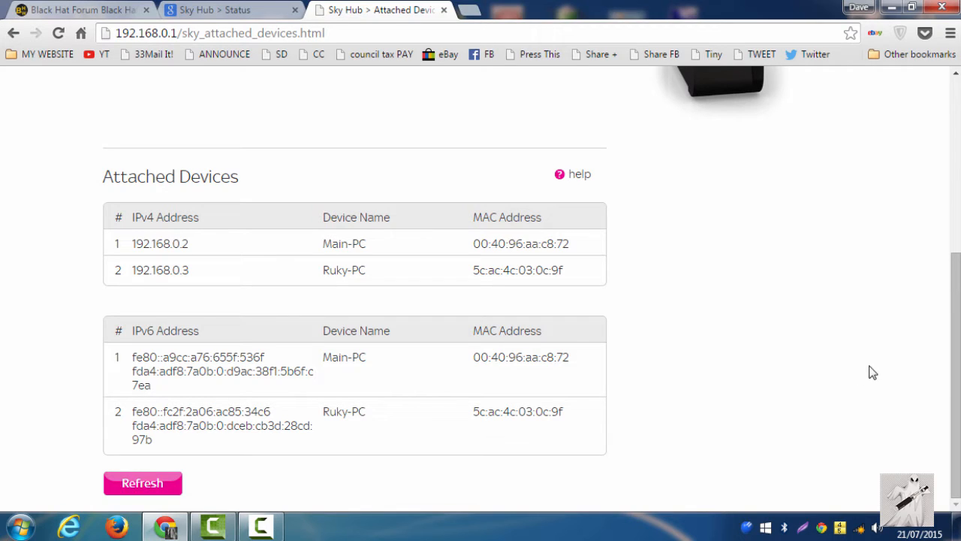
mouse_move(706, 397)
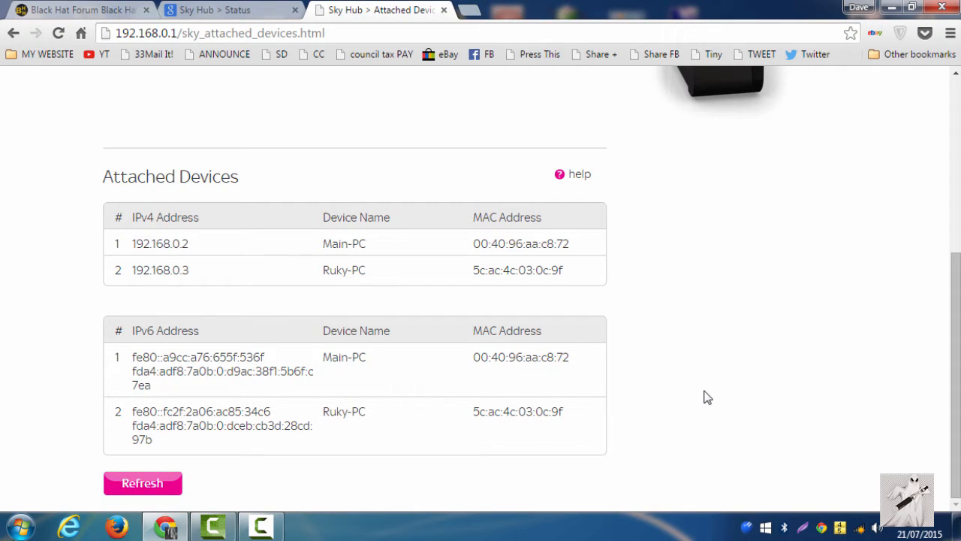
mouse_move(652, 300)
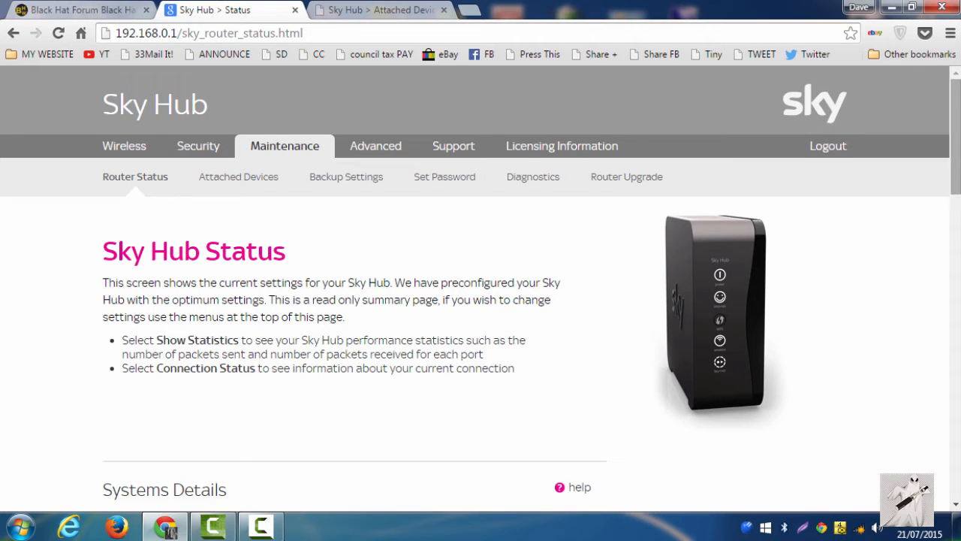
Scroll the status page to Systems Details and Modem, clearing the accidental text highlight.
scroll(down, 3)
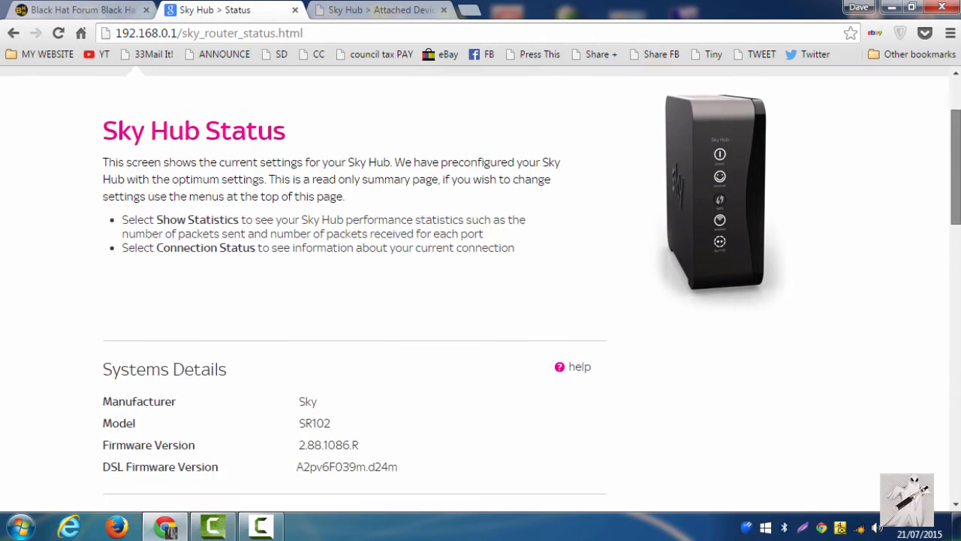
scroll(down, 3)
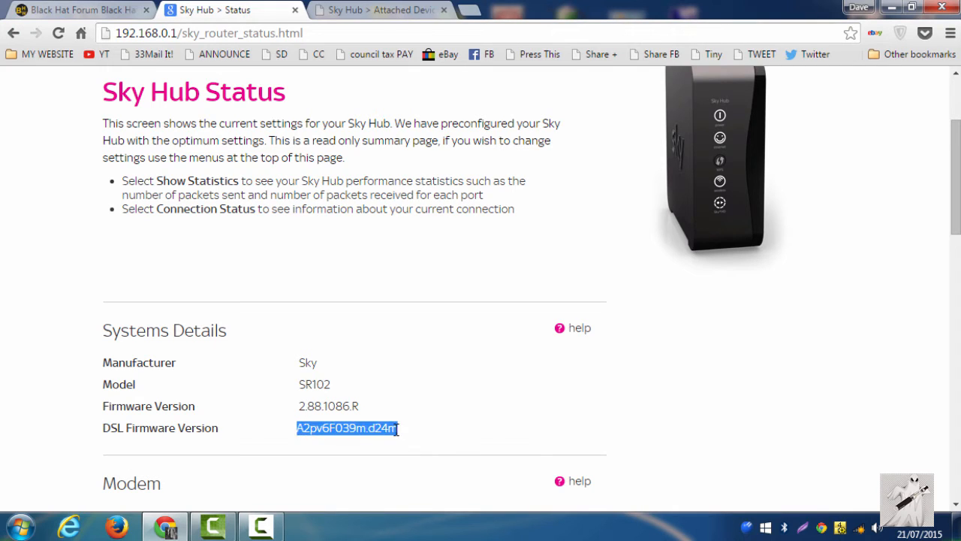
mouse_move(284, 406)
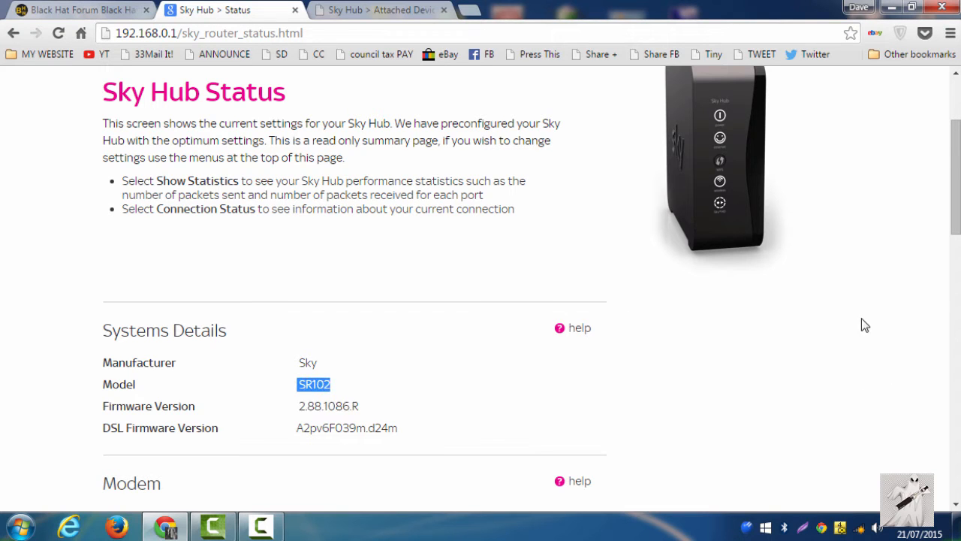
scroll(down, 3)
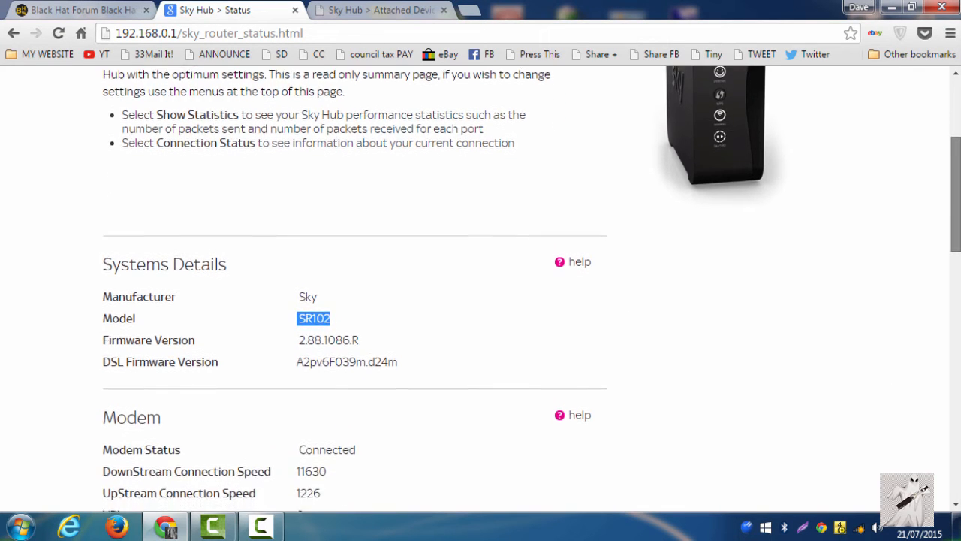
scroll(down, 3)
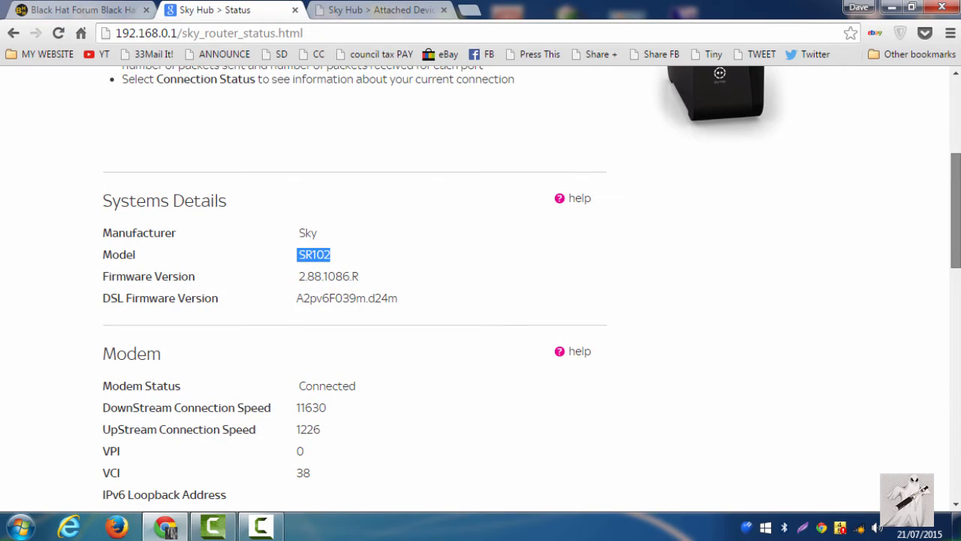
scroll(down, 3)
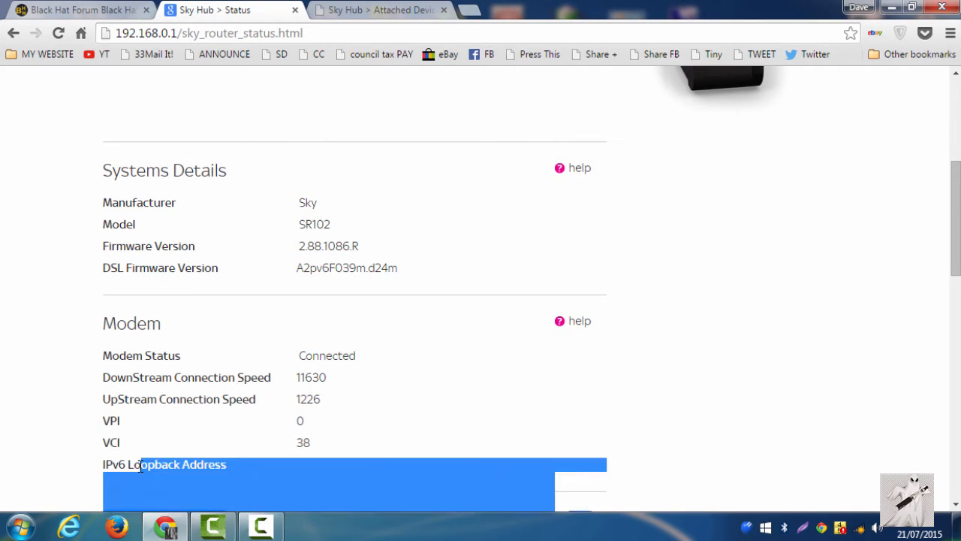
click(165, 469)
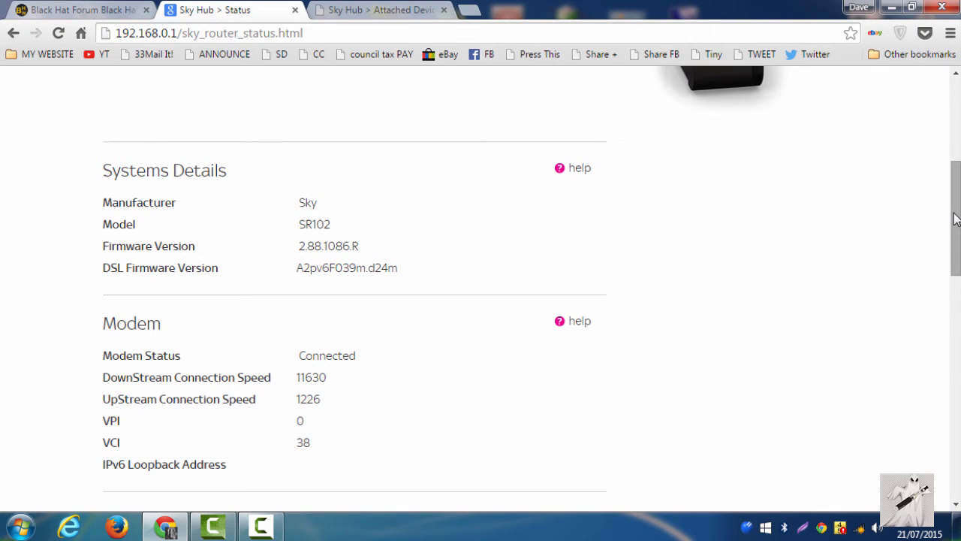
Scroll past Broadband Port until the LAN Port section with IPv6 ULA and DHCPv6 shows.
scroll(down, 3)
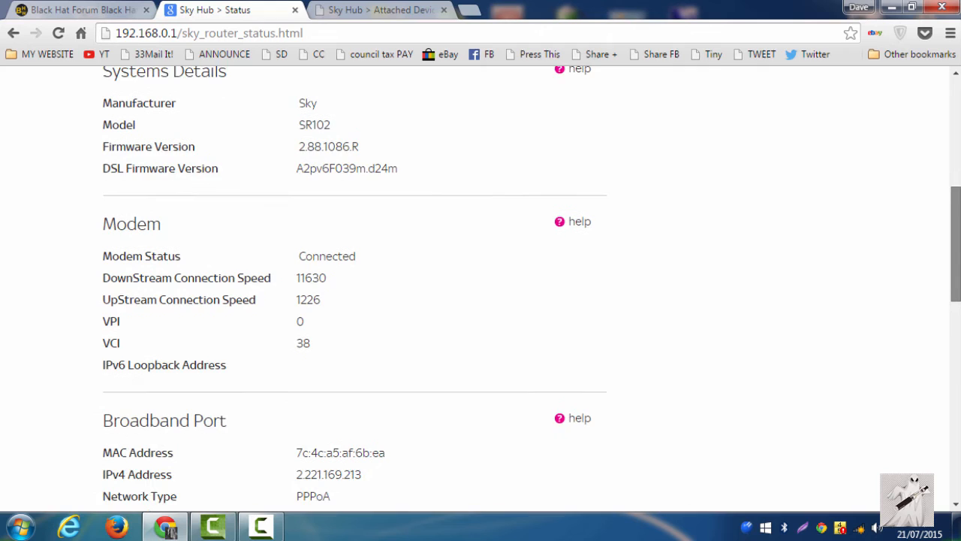
scroll(down, 3)
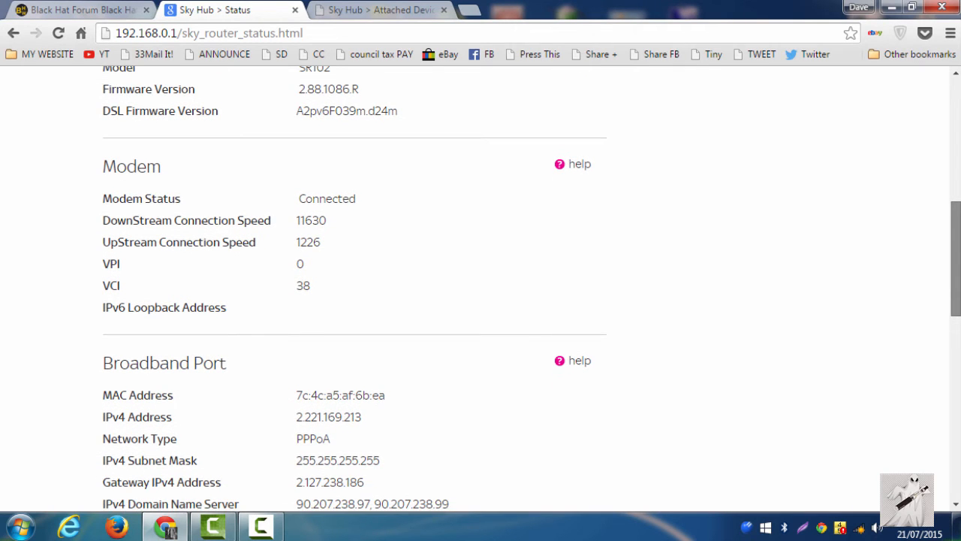
scroll(down, 3)
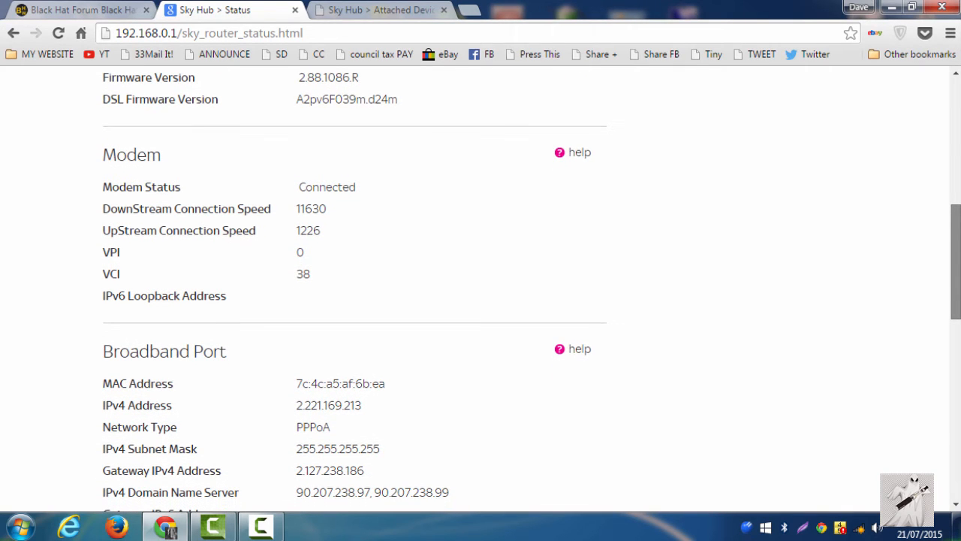
scroll(down, 3)
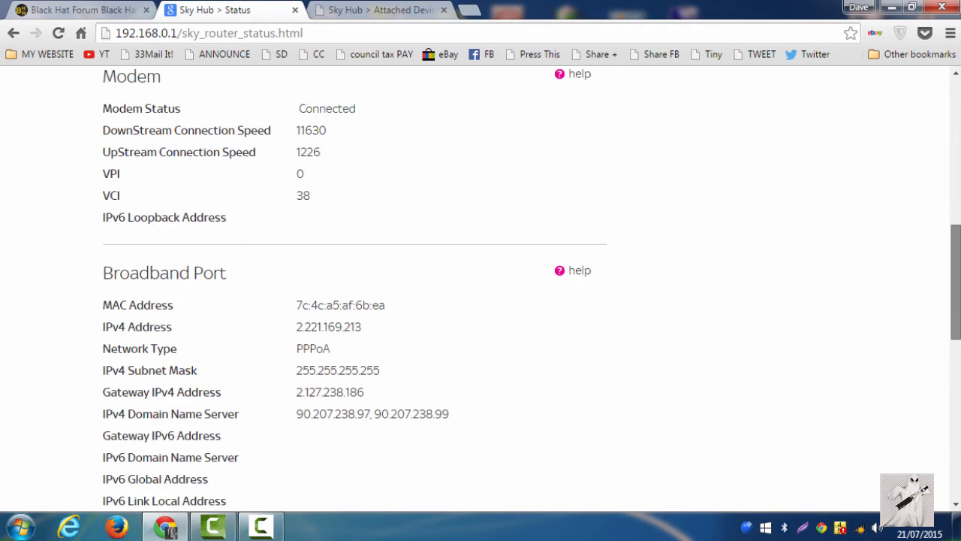
scroll(down, 3)
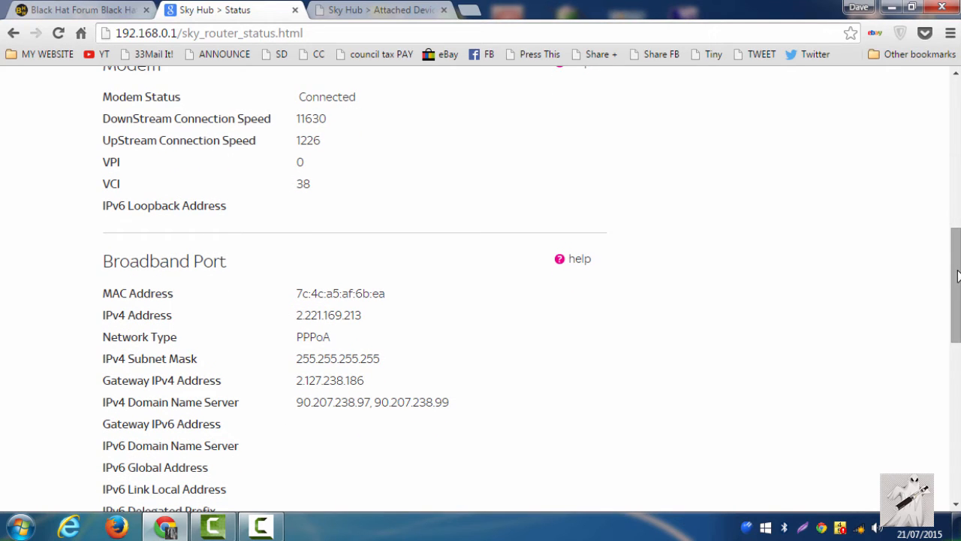
scroll(down, 3)
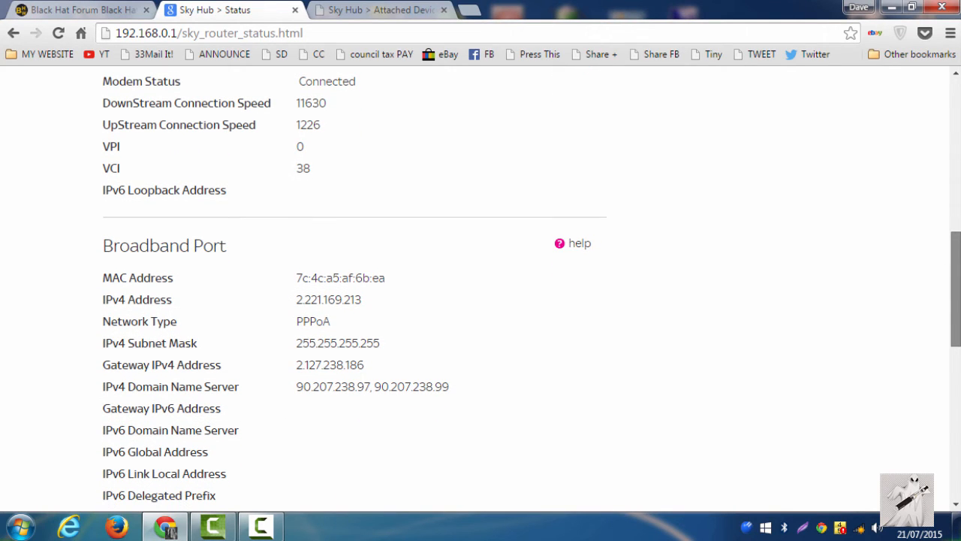
scroll(down, 3)
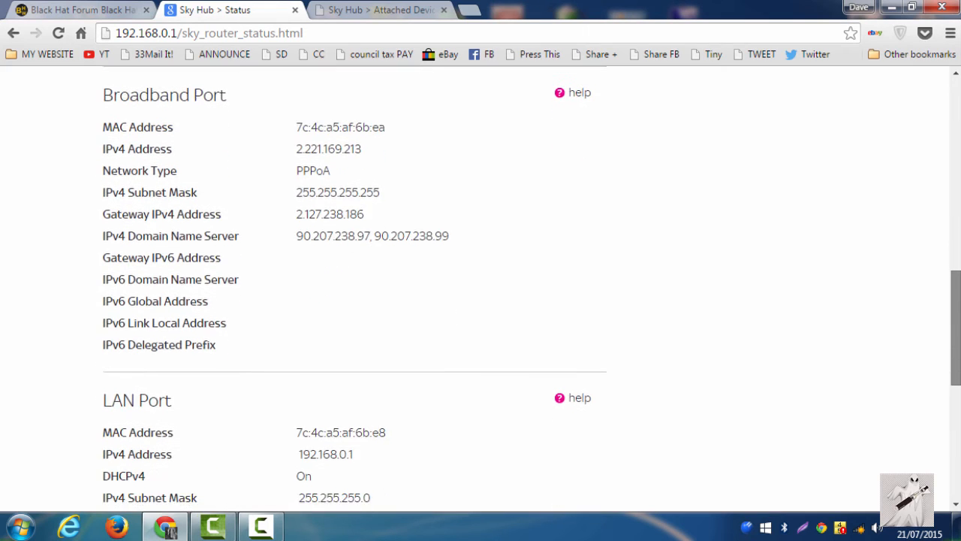
scroll(down, 3)
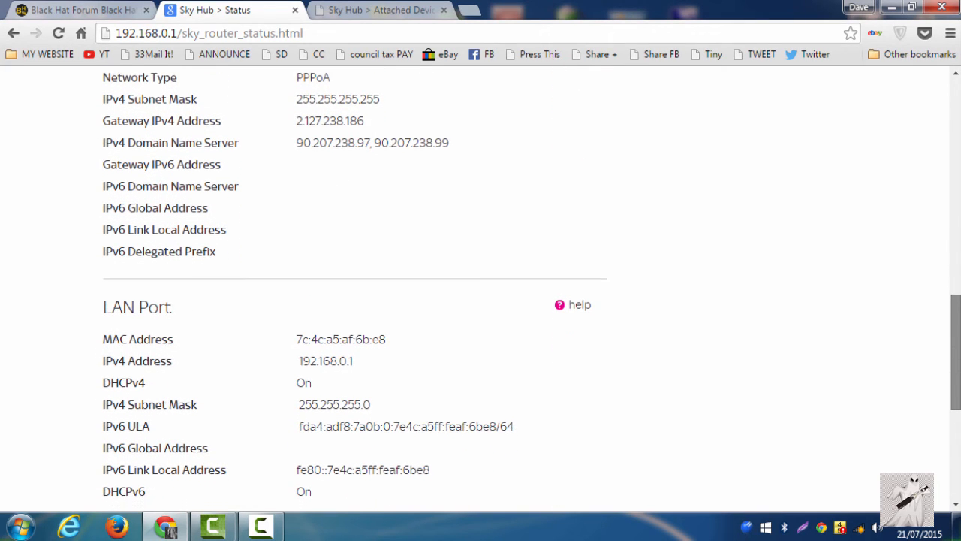
scroll(down, 3)
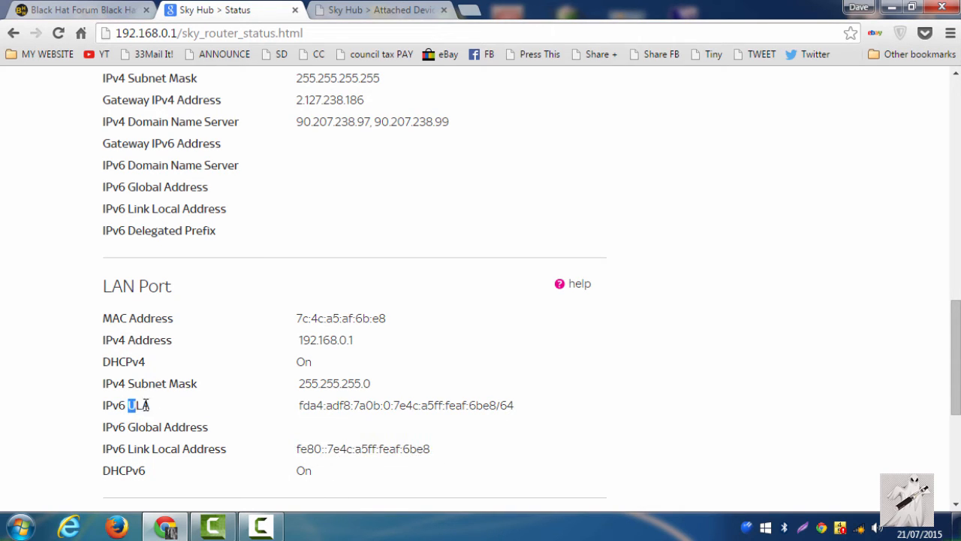
Select the IPv6 ULA label and address in the LAN Port section.
drag(128, 405, 514, 406)
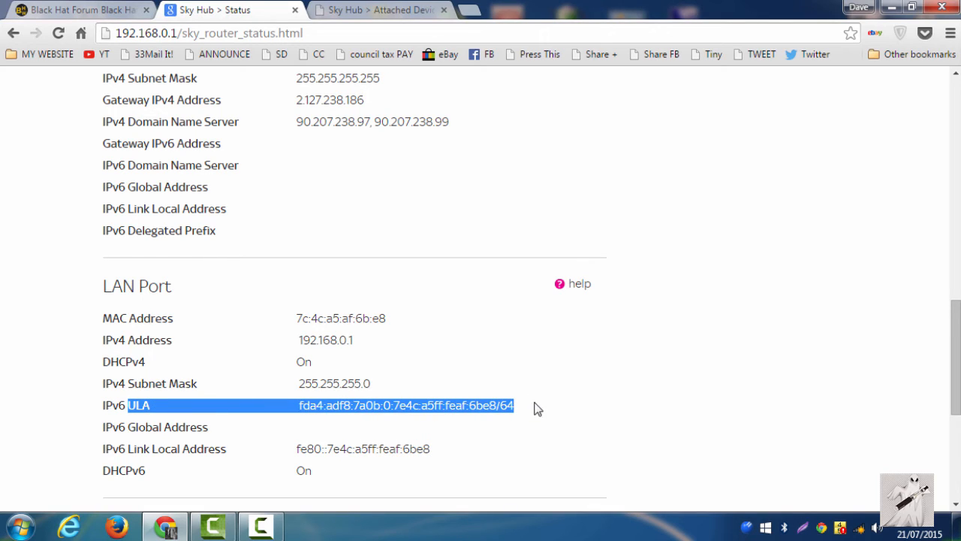
mouse_move(584, 377)
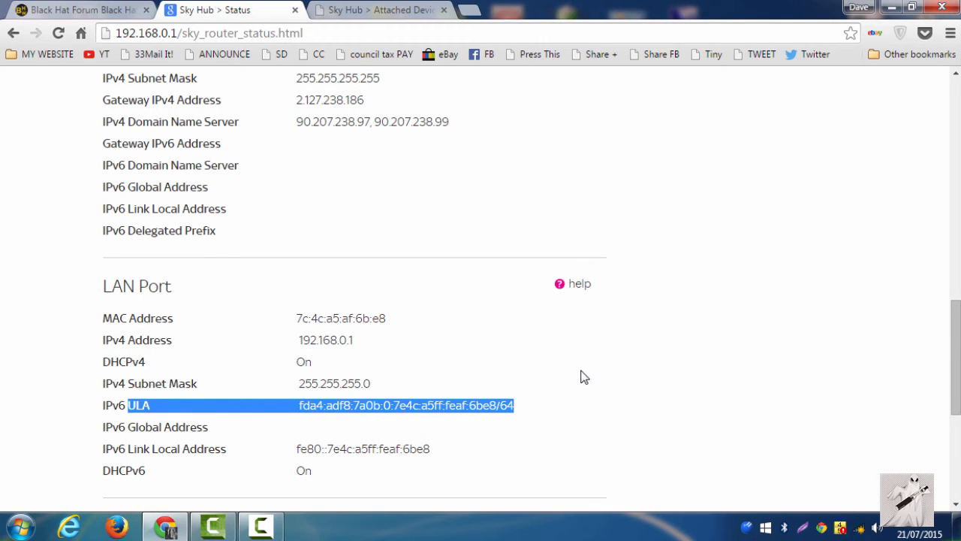
mouse_move(880, 365)
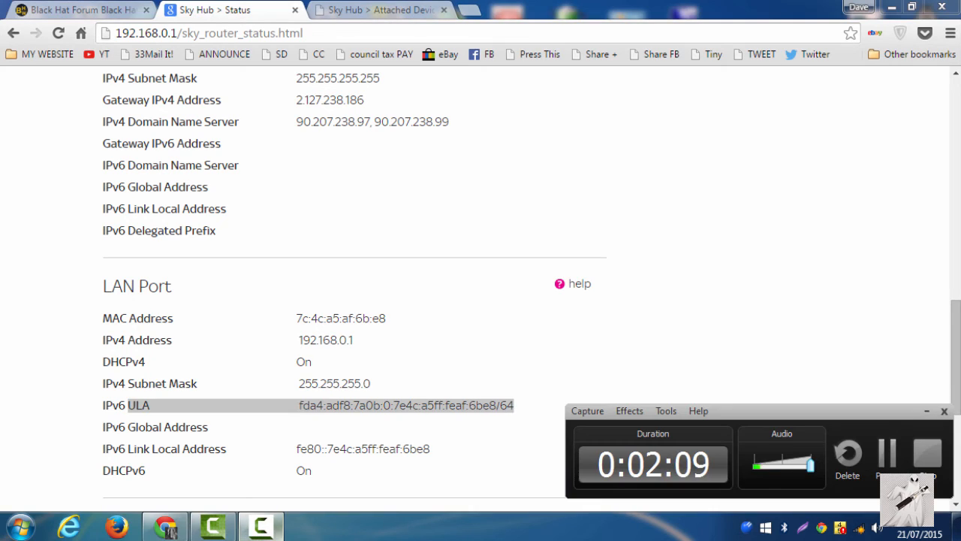
mouse_move(517, 510)
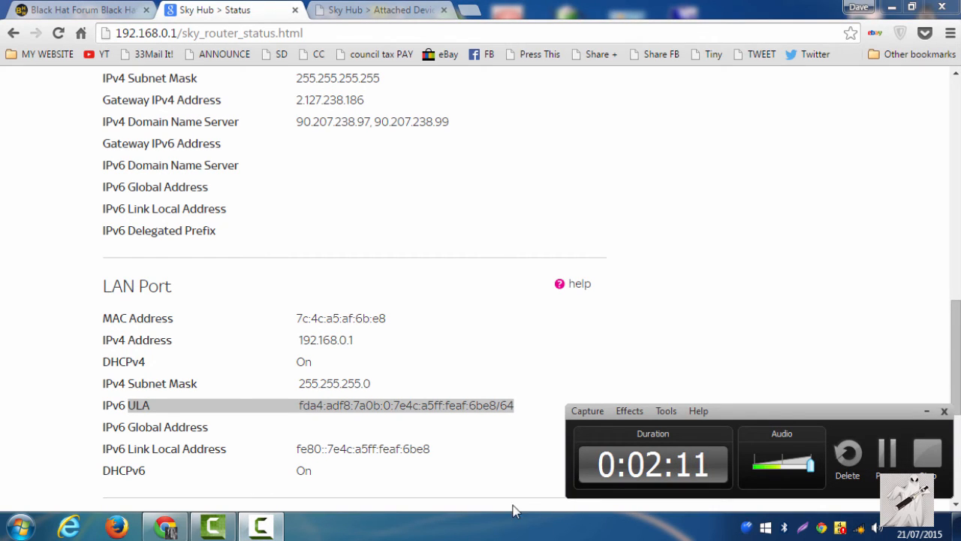
mouse_move(388, 525)
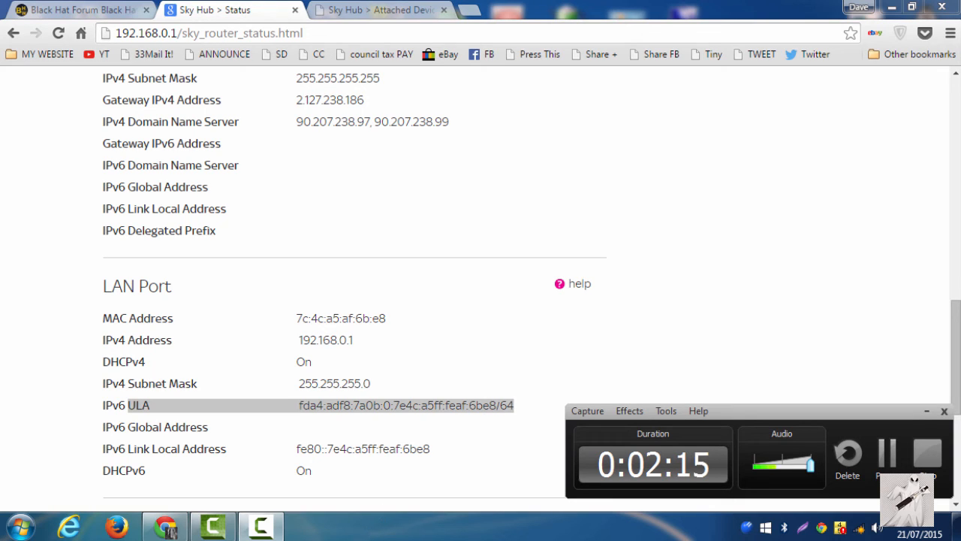
mouse_move(462, 514)
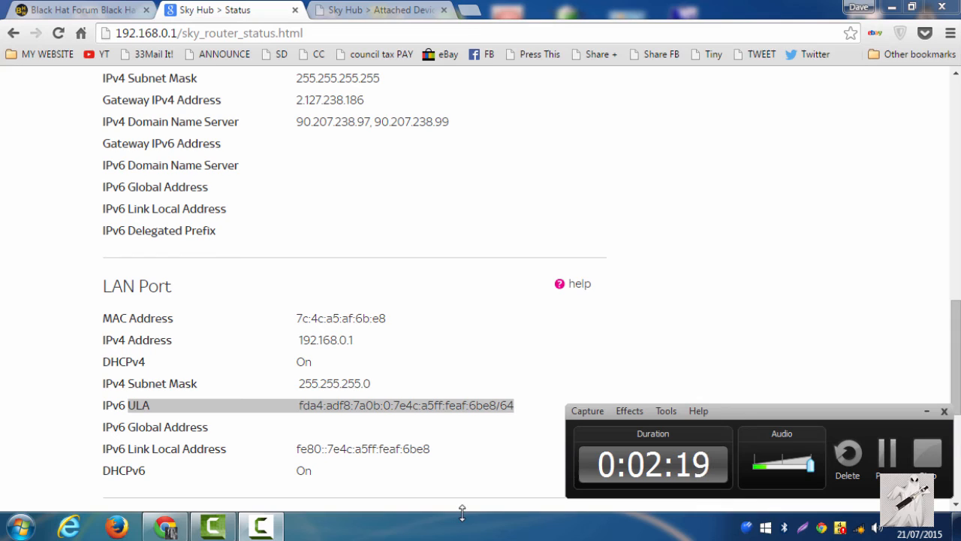
mouse_move(498, 532)
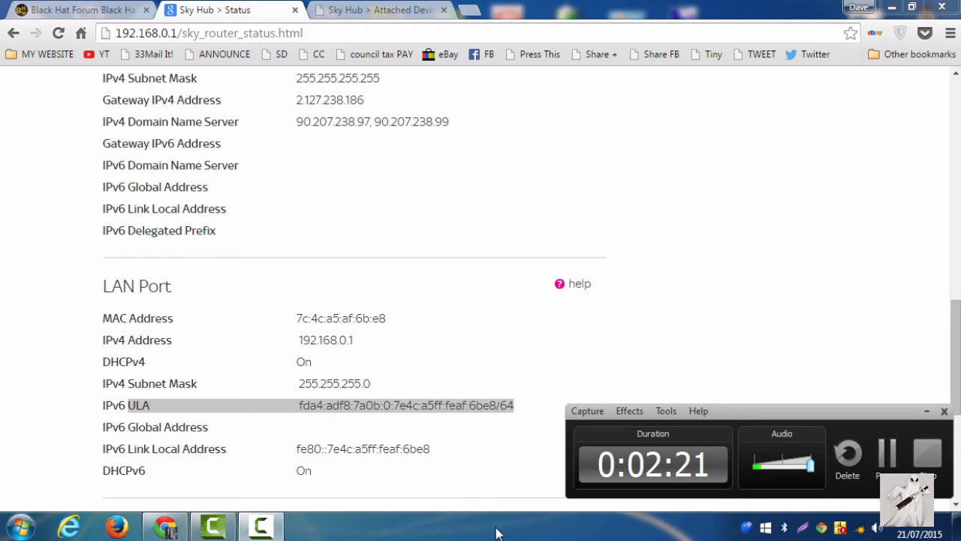